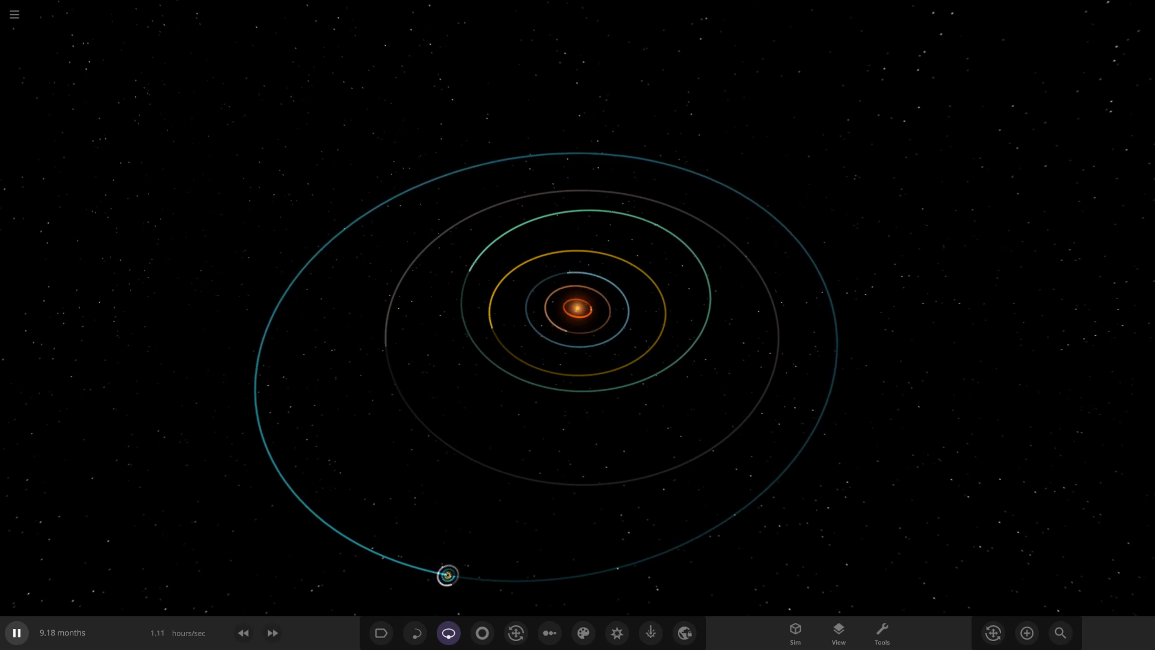
Load the Cryone System sim by searching 'cr' in Subscribed sims
left_click(13, 14)
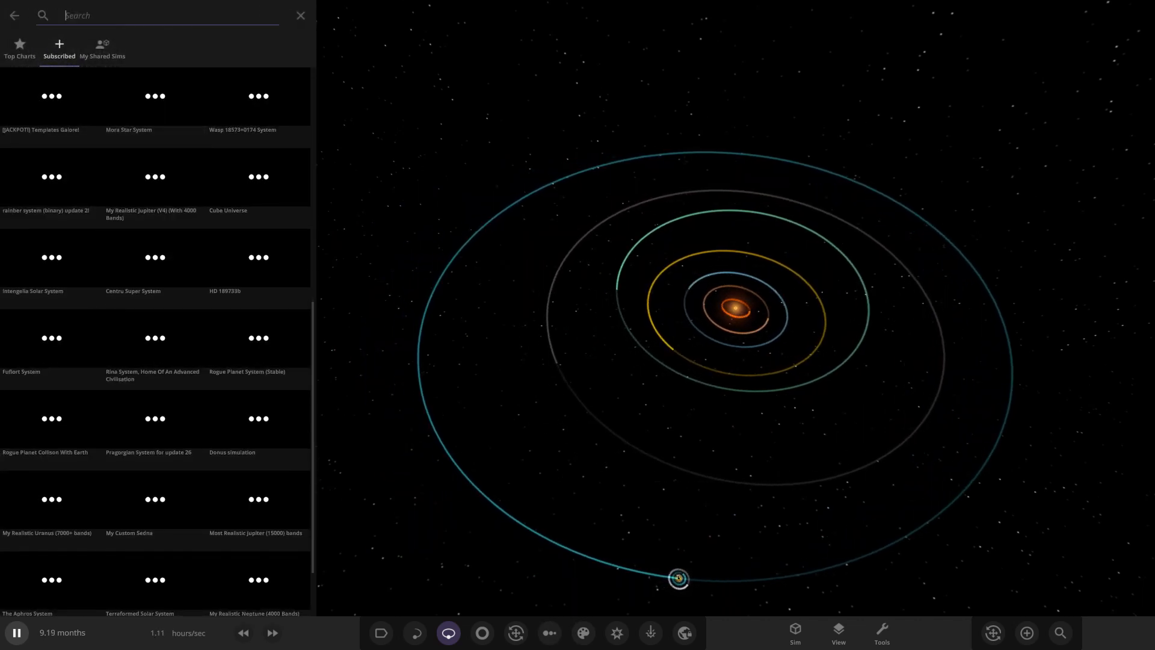
type("cr")
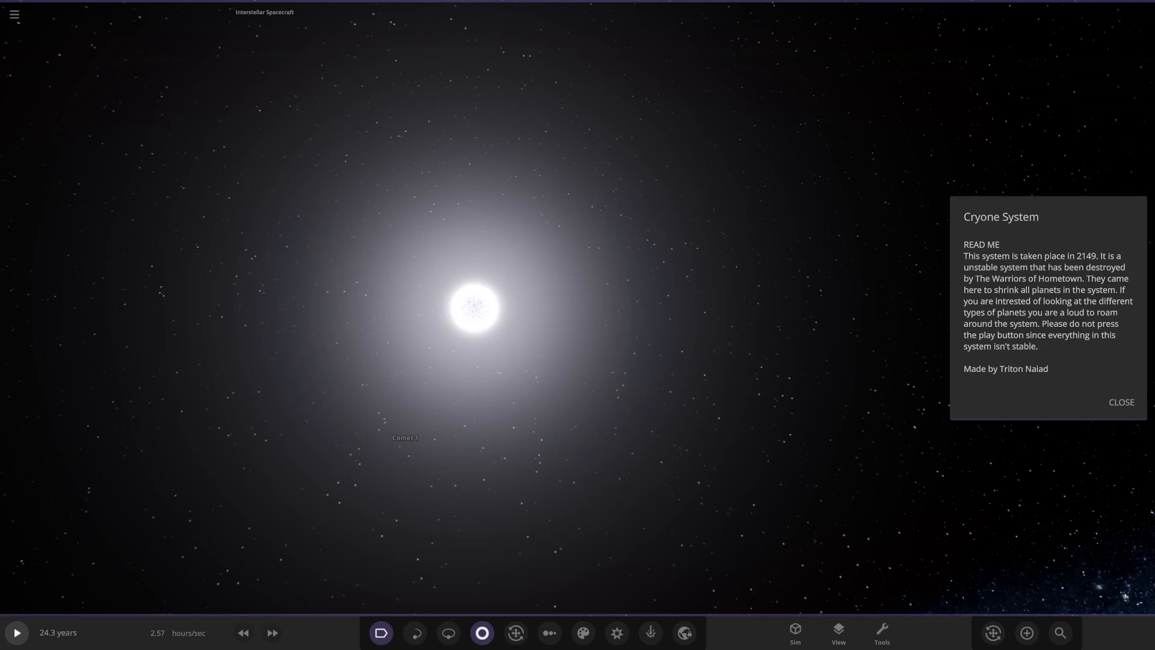
Dismiss the Cryone System read-me and view Cryone A 1's mass, radius and temperature
left_click(447, 633)
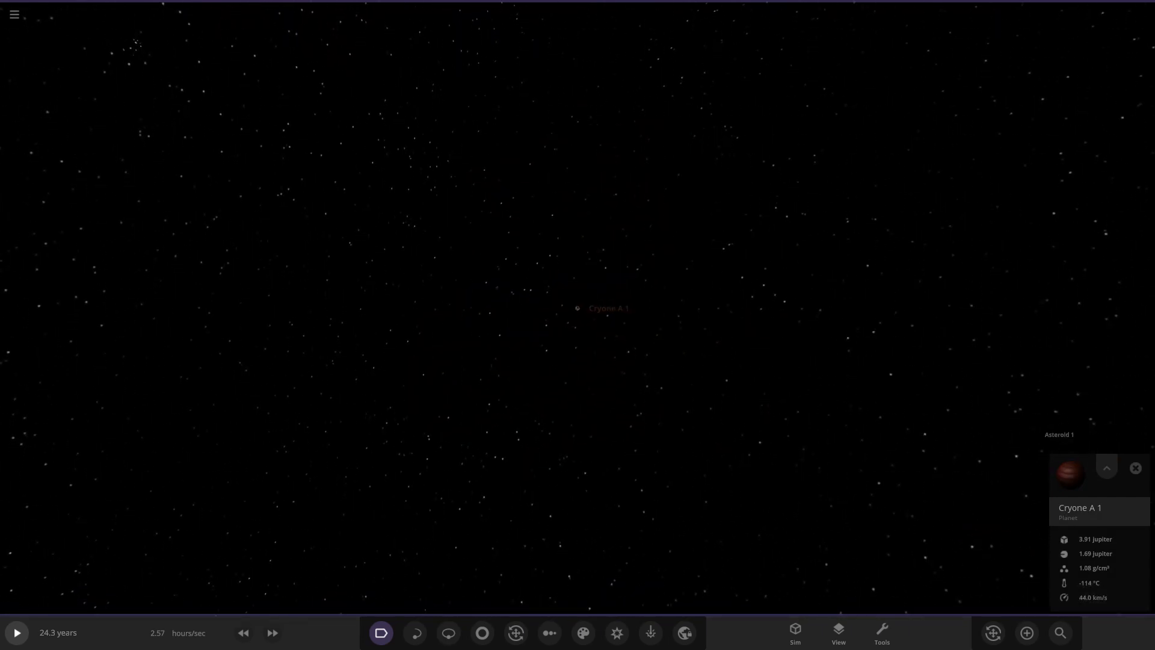
Inspect Cryone A 2's info card, then Cryone A 3's full properties
left_click(447, 632)
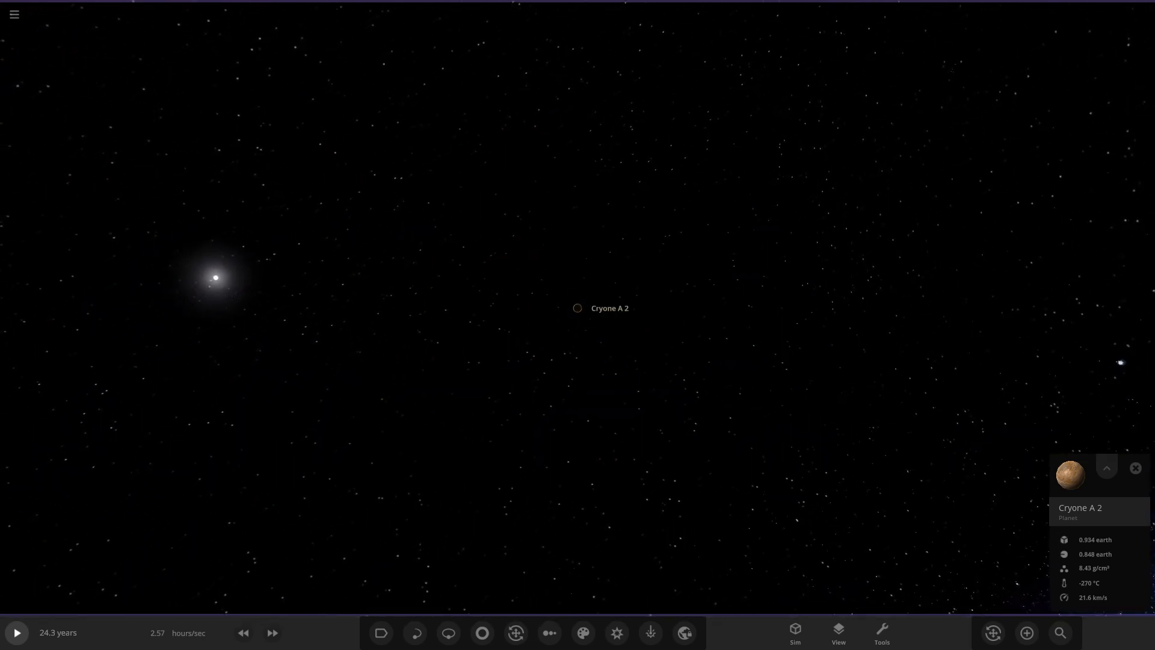
left_click(447, 632)
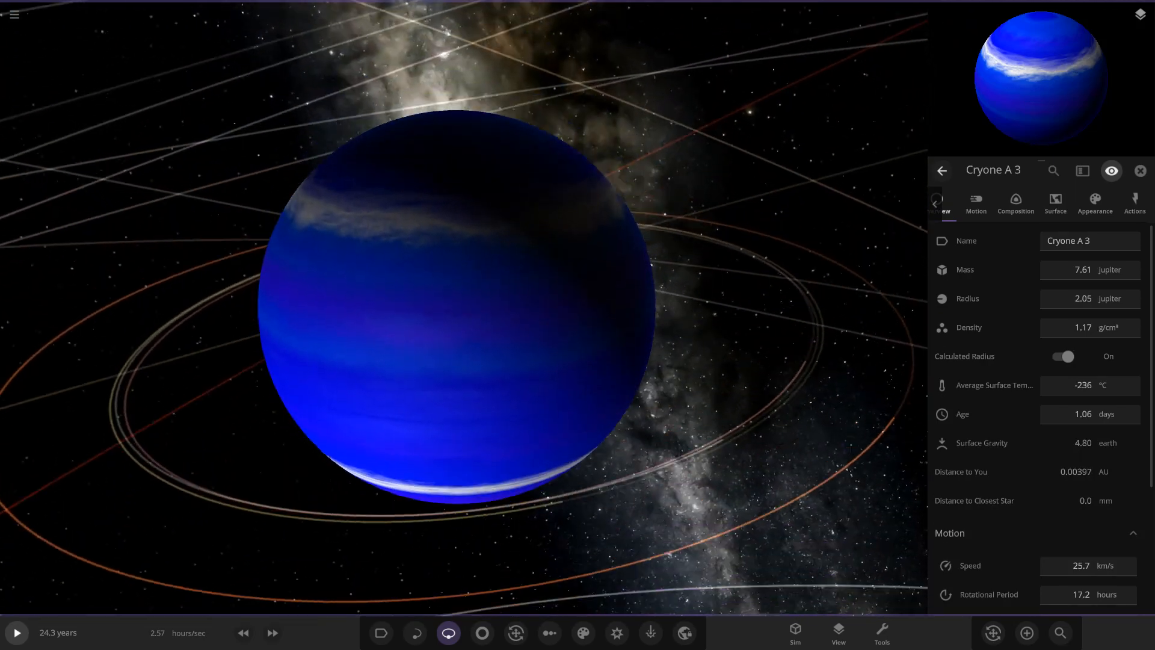
Close Cryone A 3's properties, check Moon 4, then view Cryone A 4's properties
left_click(1141, 170)
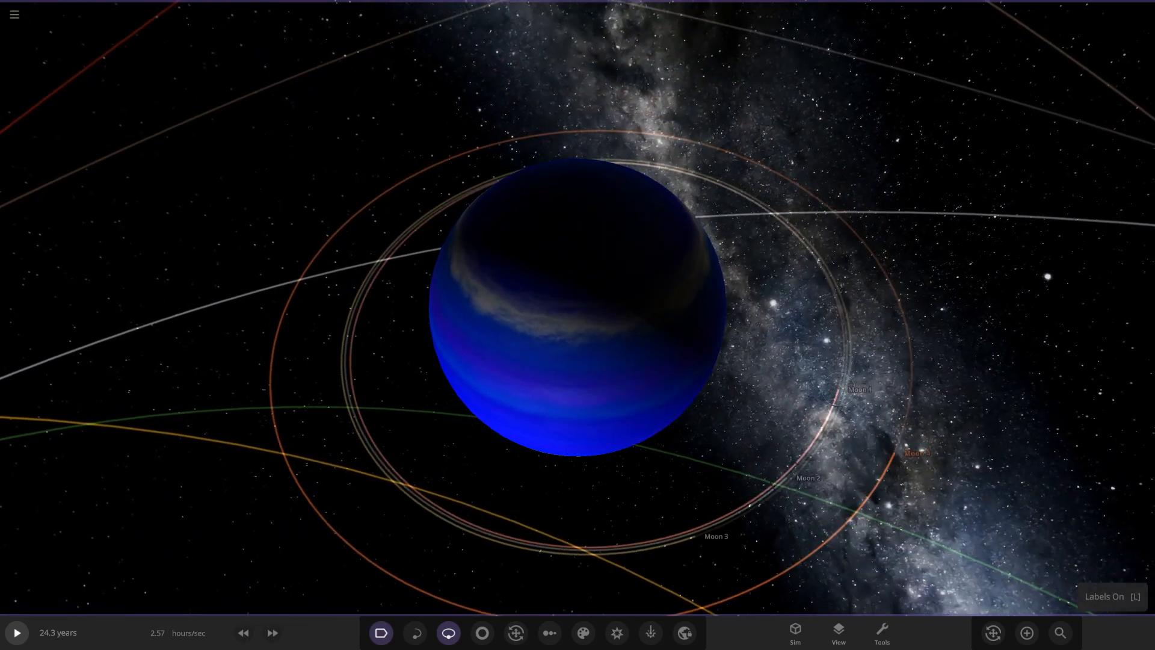
left_click(859, 390)
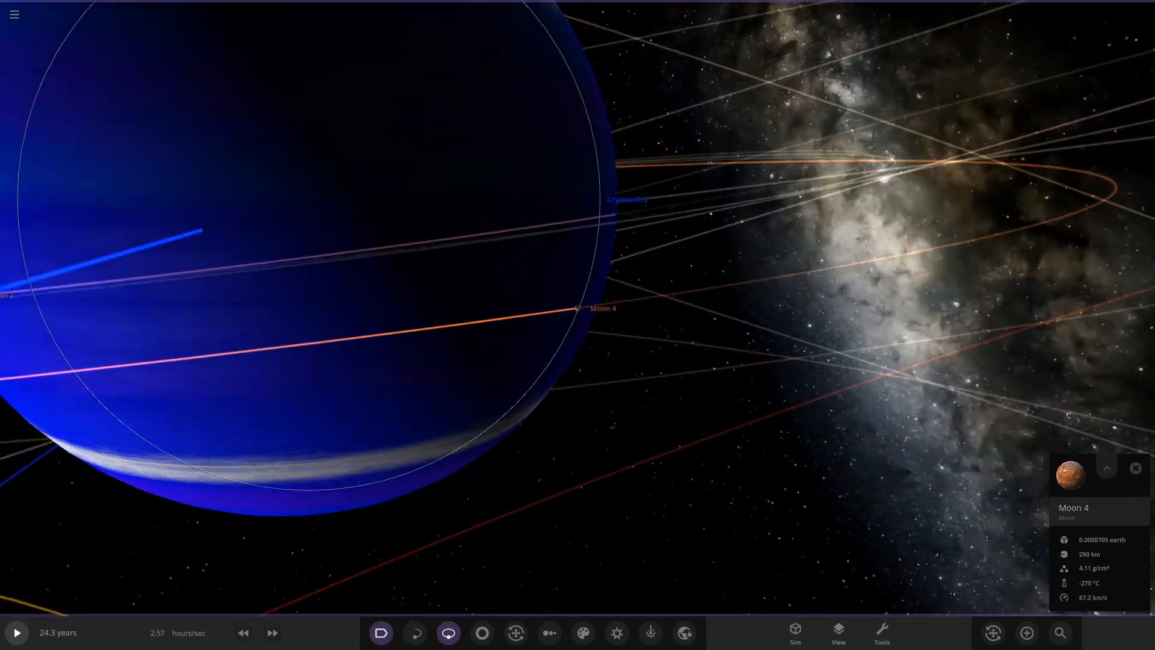
scroll("down", 3)
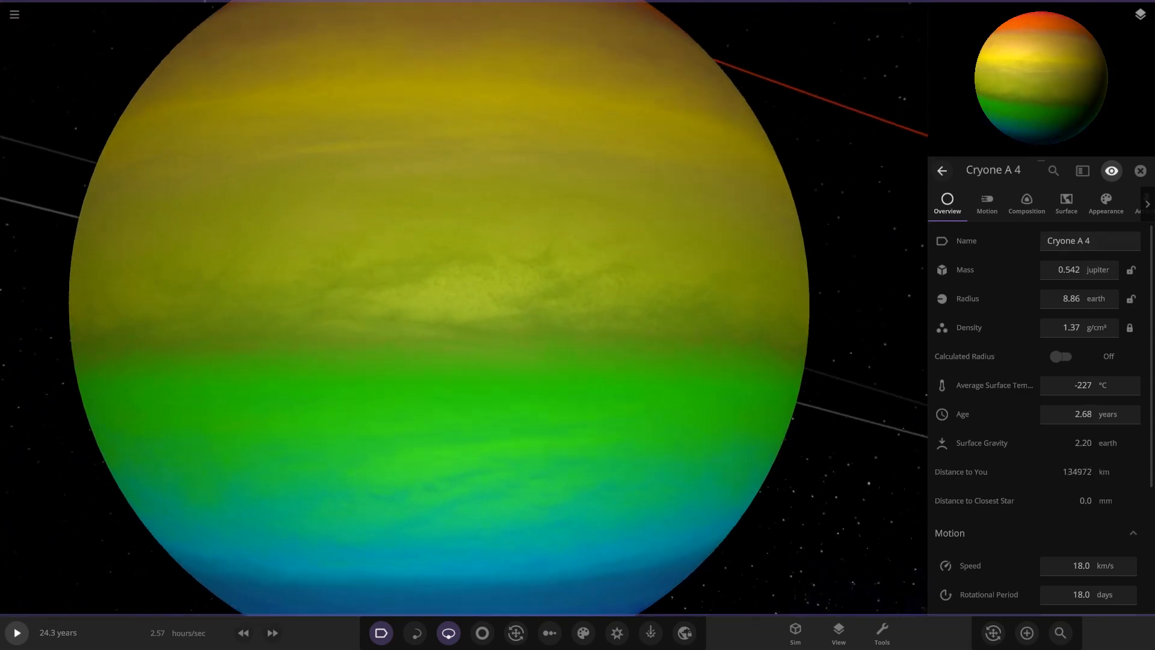
Review Cryone A 4's Appearance settings, then Moon 2's properties
left_click(1106, 200)
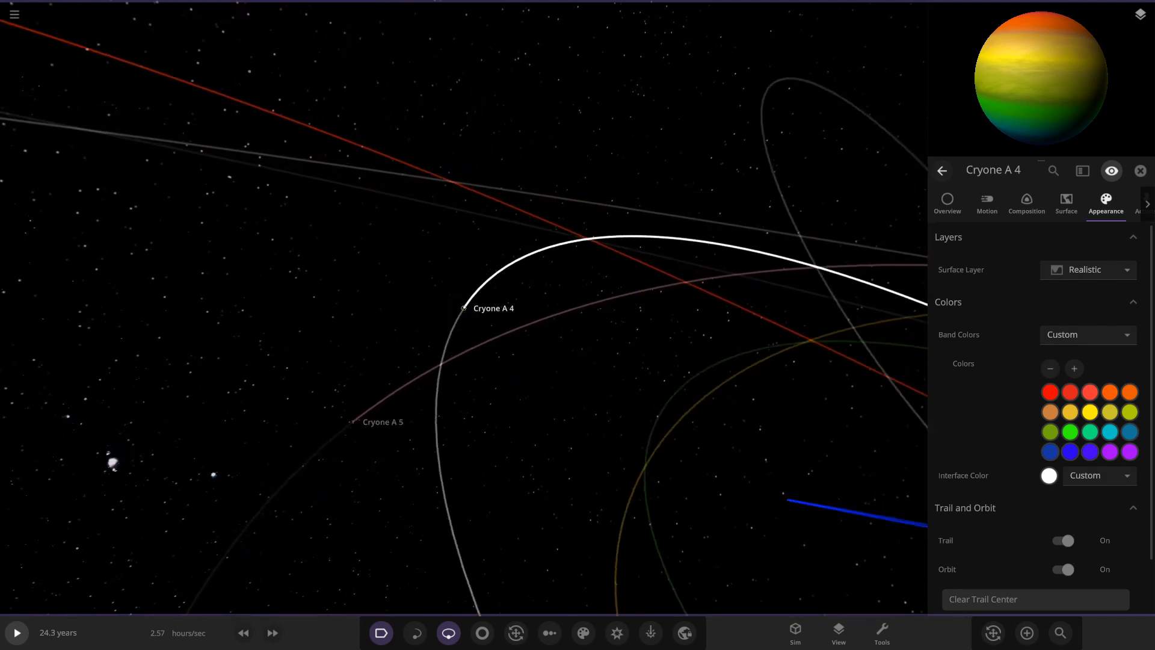
scroll("down", 3)
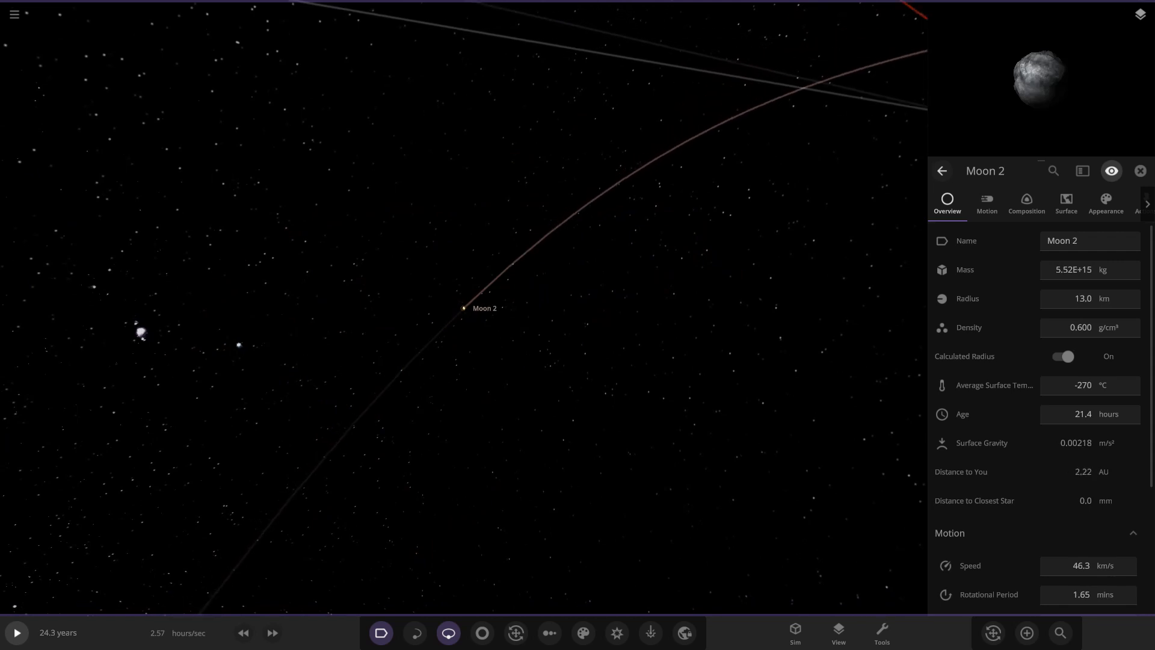
Look over Asteroid 2's overview, then load Cryone B 1's properties
scroll("down", 3)
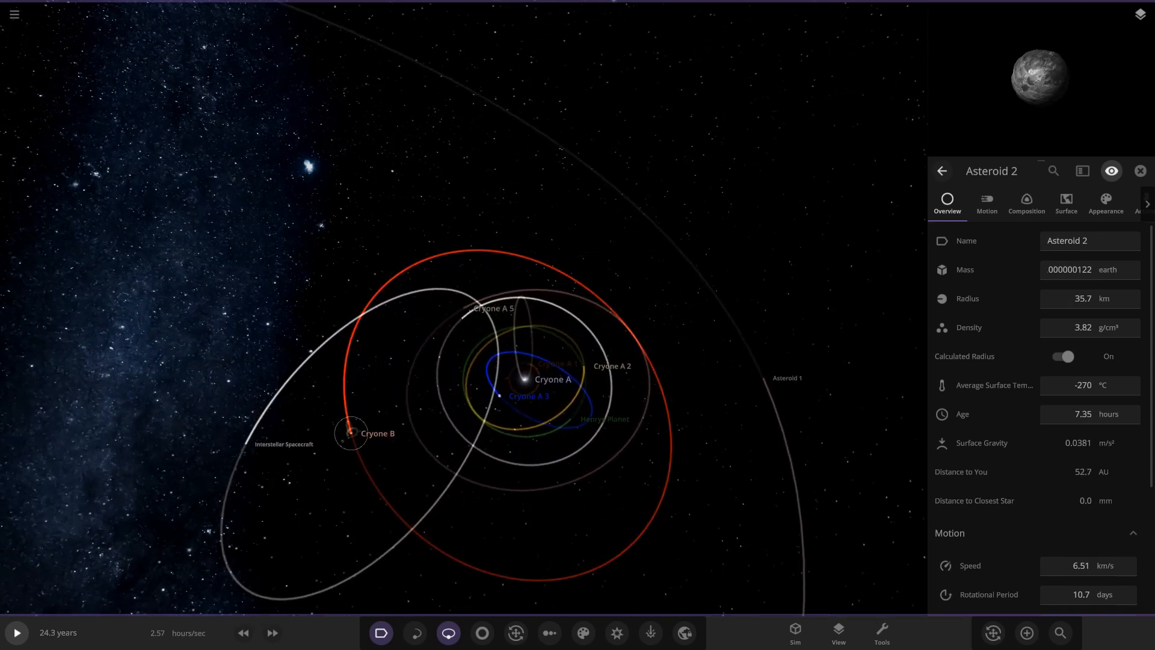
left_click(351, 433)
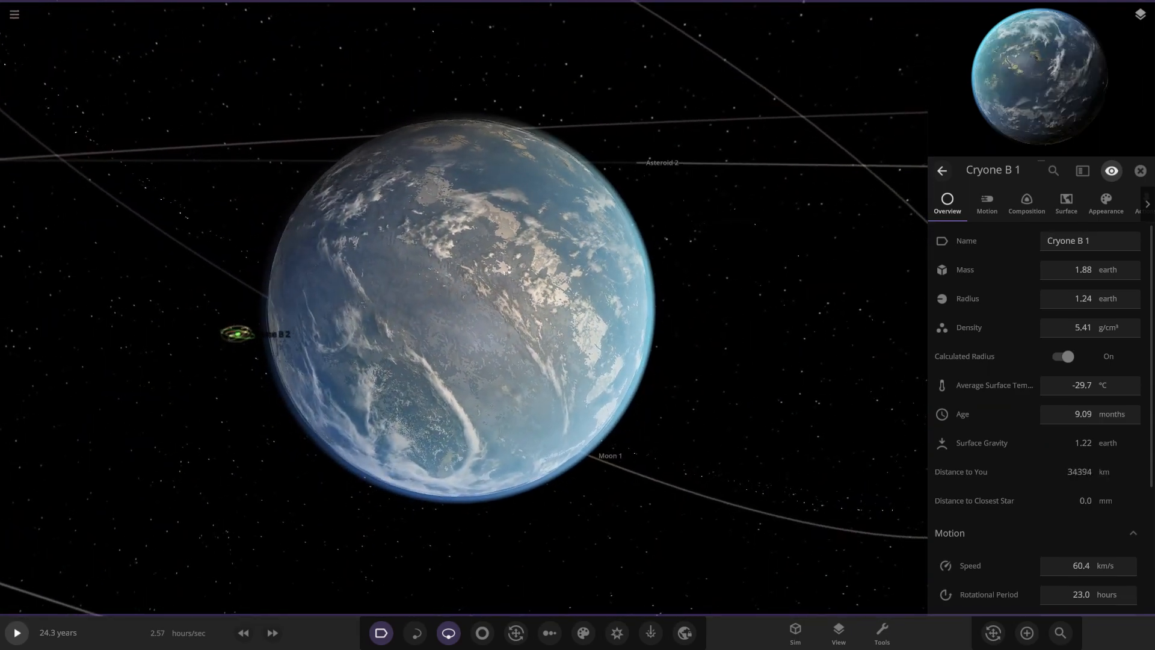
View Moon 1's material composition, then close its properties
left_click(1025, 202)
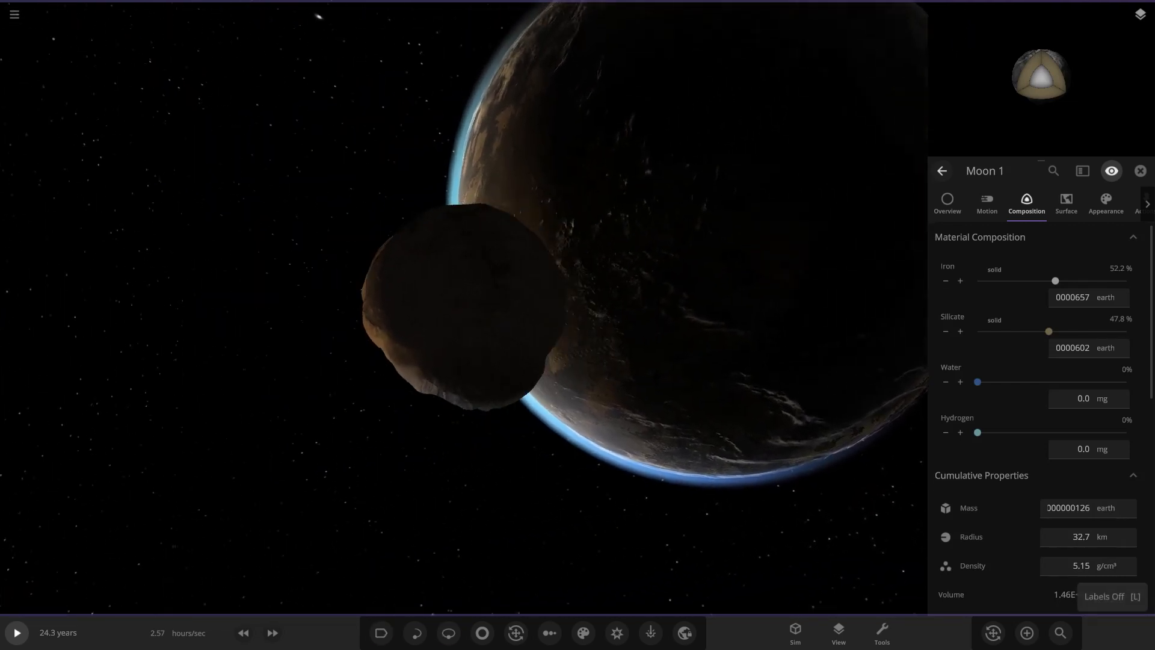
left_click(1139, 170)
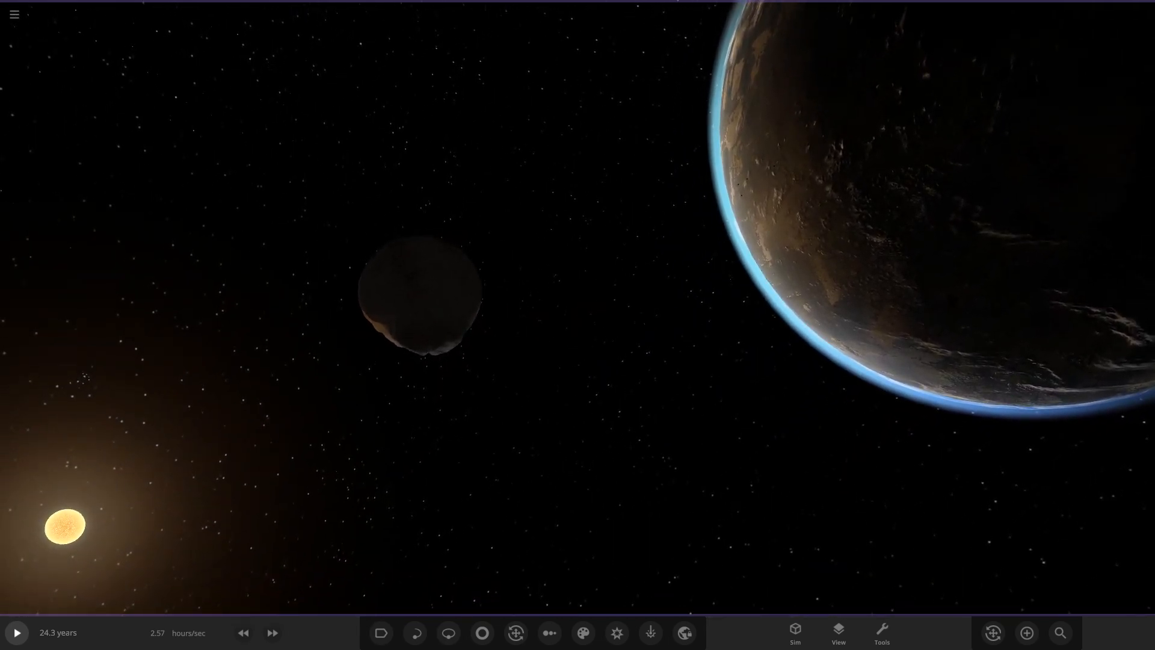
left_click(418, 295)
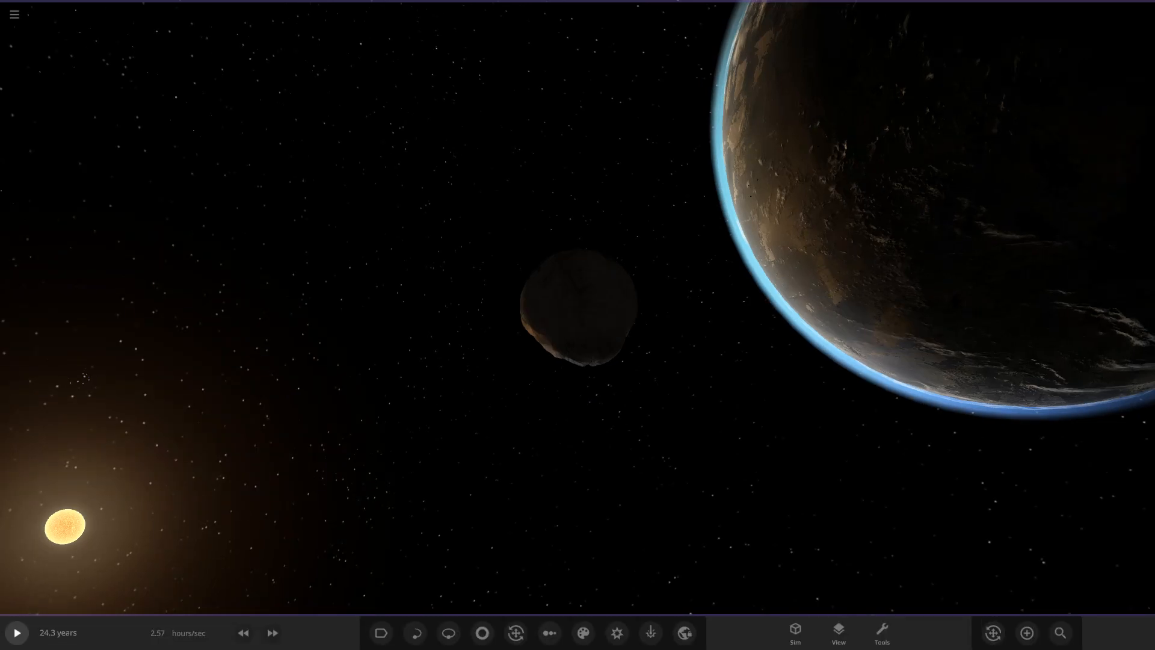
left_click(578, 306)
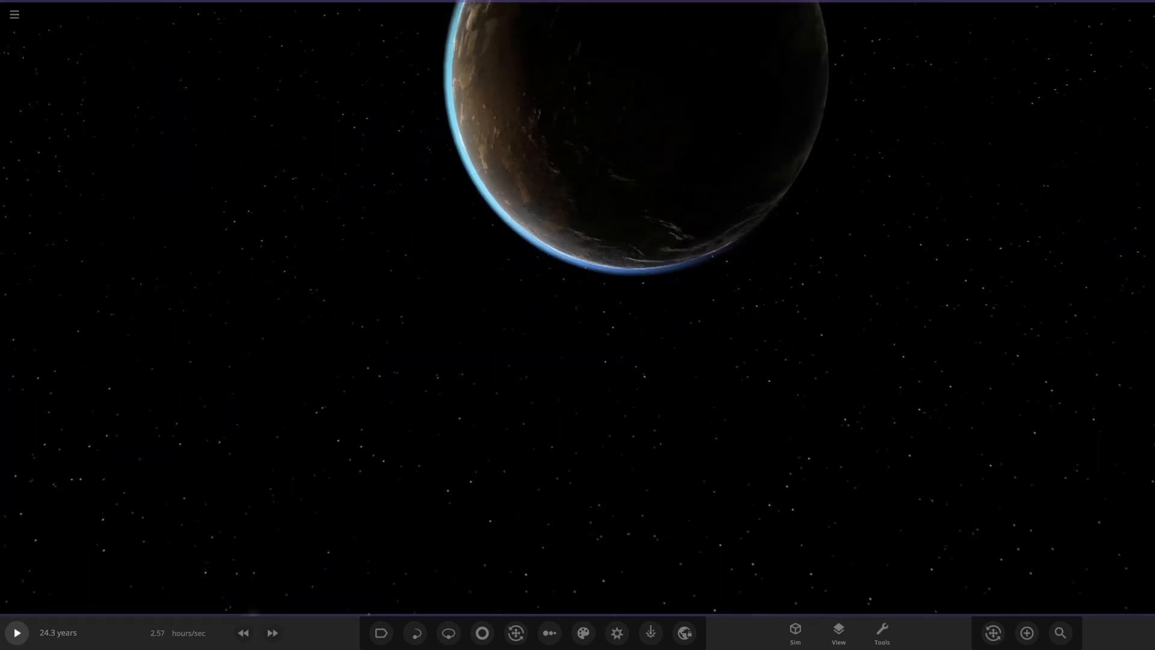
Turn on orbit lines, then focus on Cryone B 2 and show its summary
left_click(447, 632)
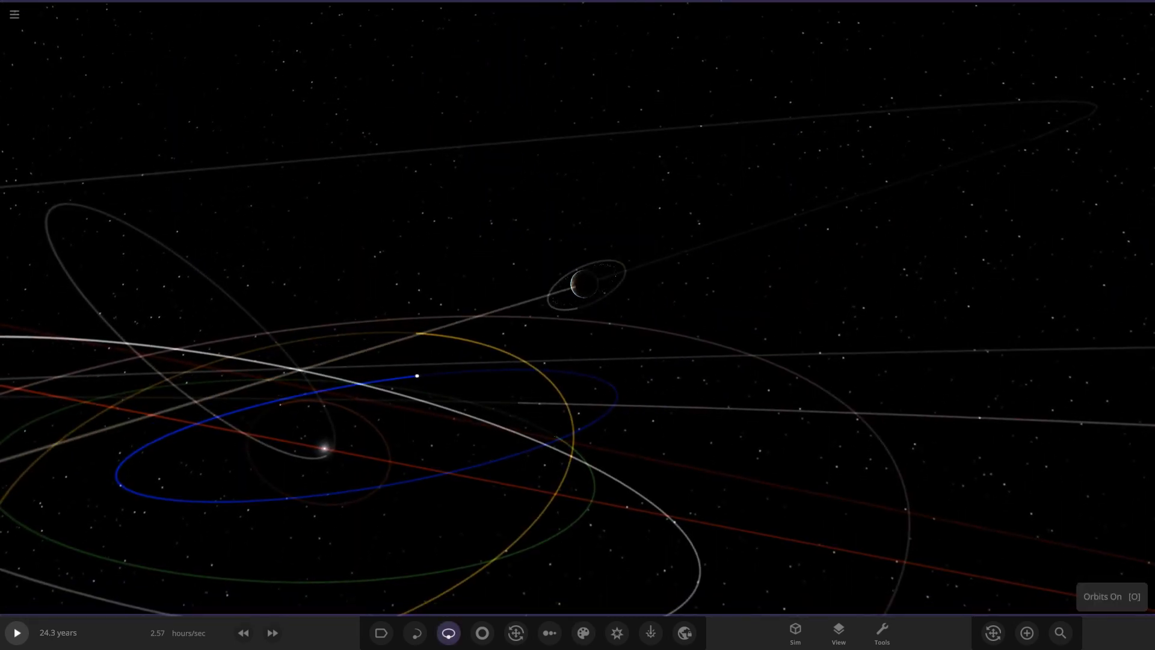
left_click(381, 633)
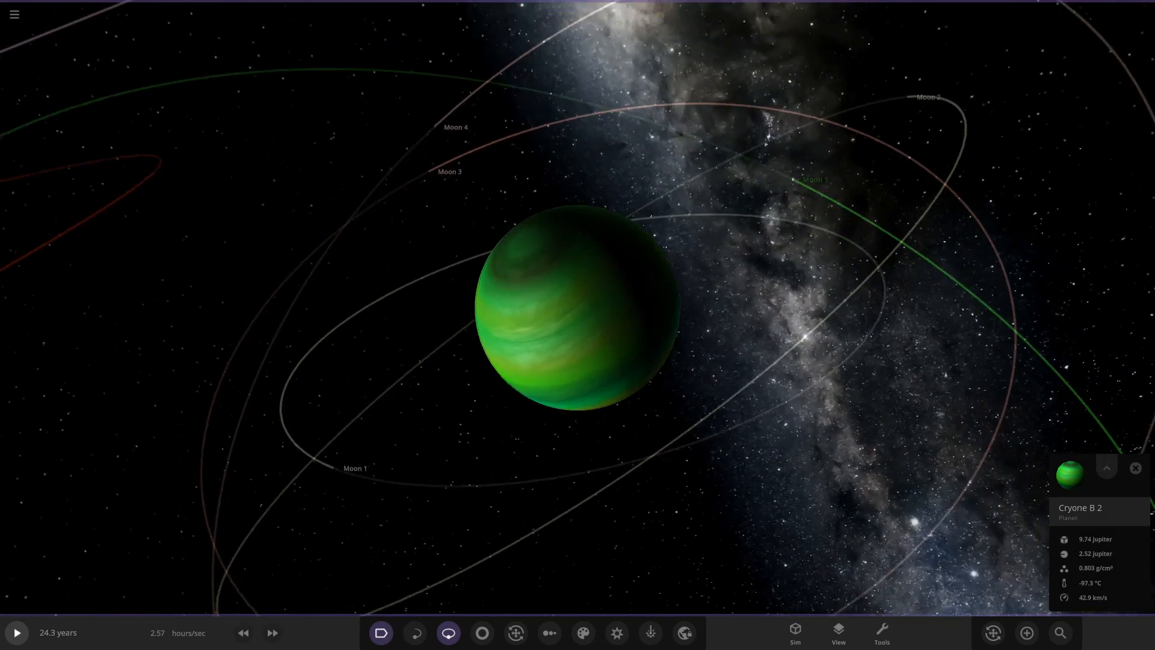
scroll("down", 3)
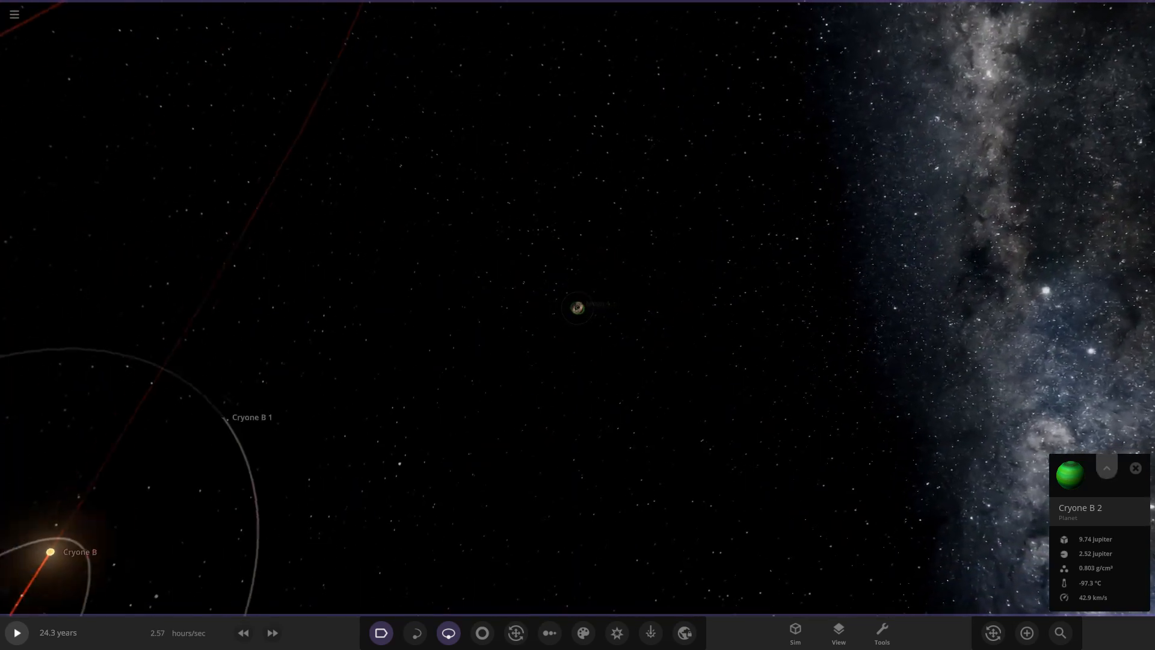
left_click(1106, 469)
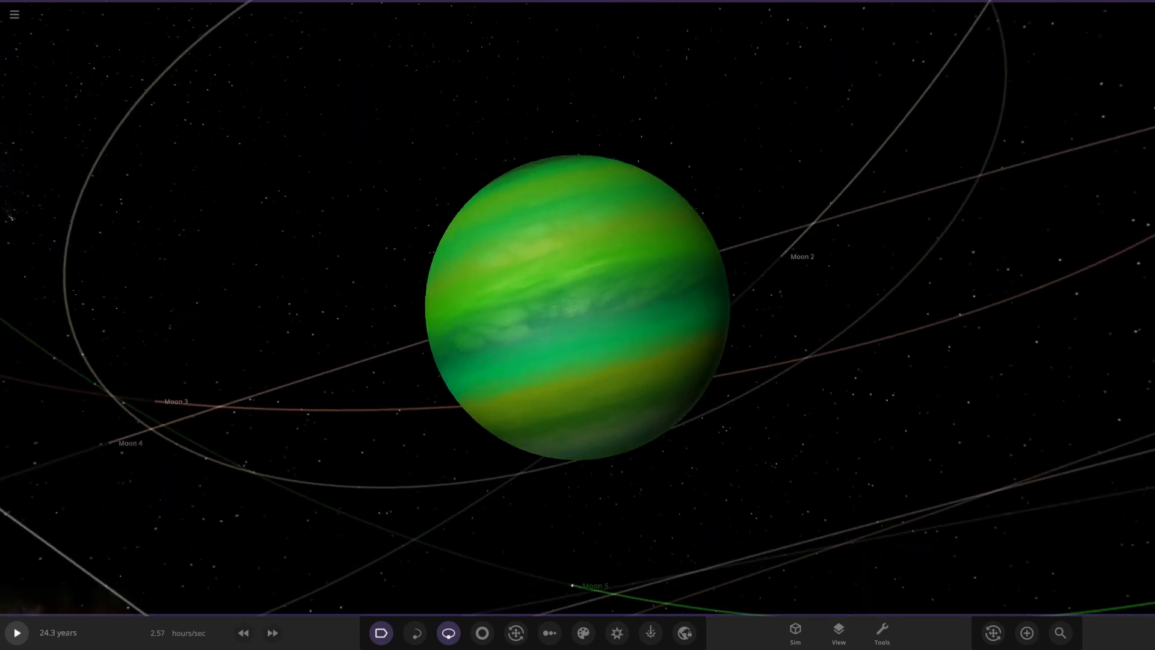
left_click(577, 302)
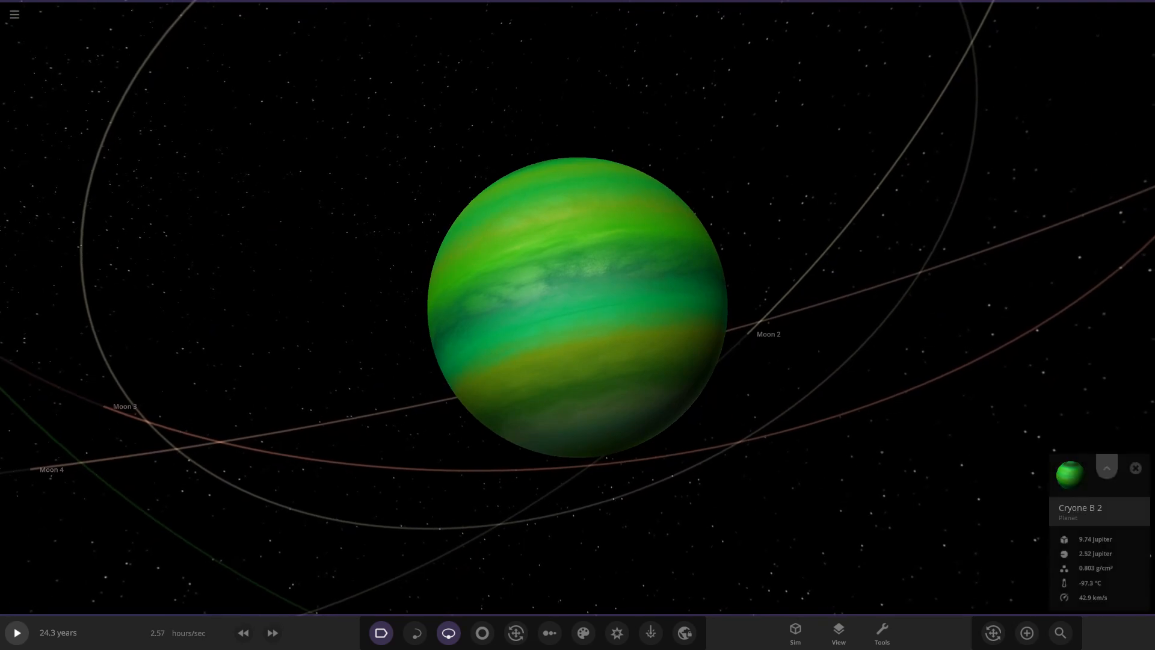
left_click(1106, 468)
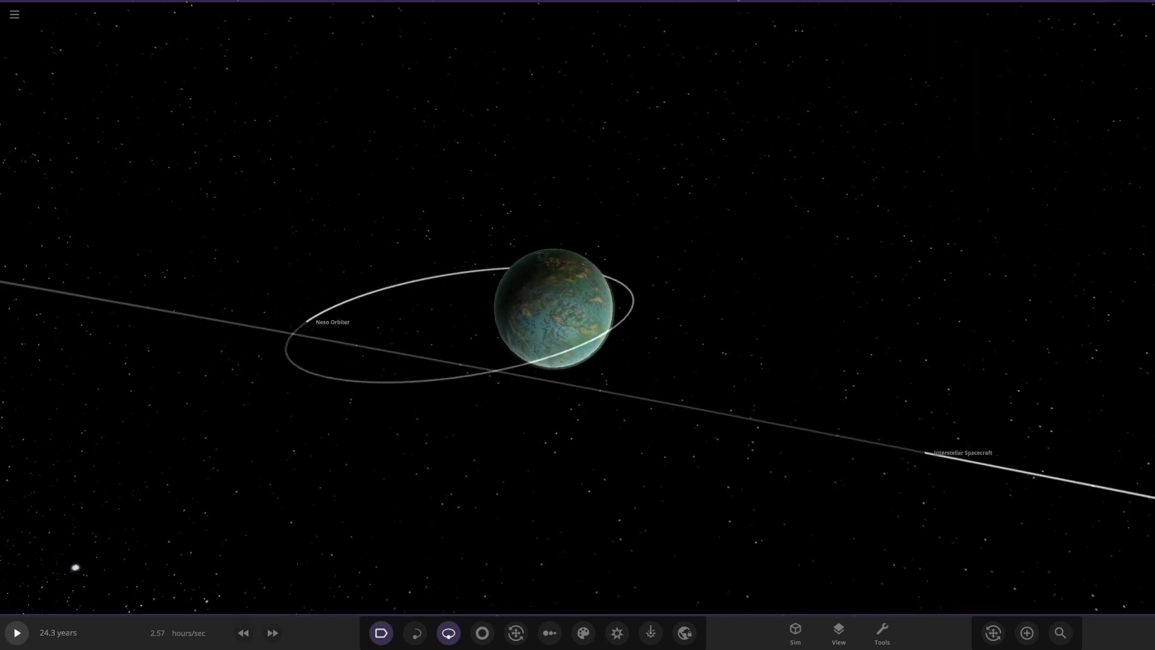
Review Moon 5's Appearance layers, colours, and trail and orbit settings
left_click(331, 322)
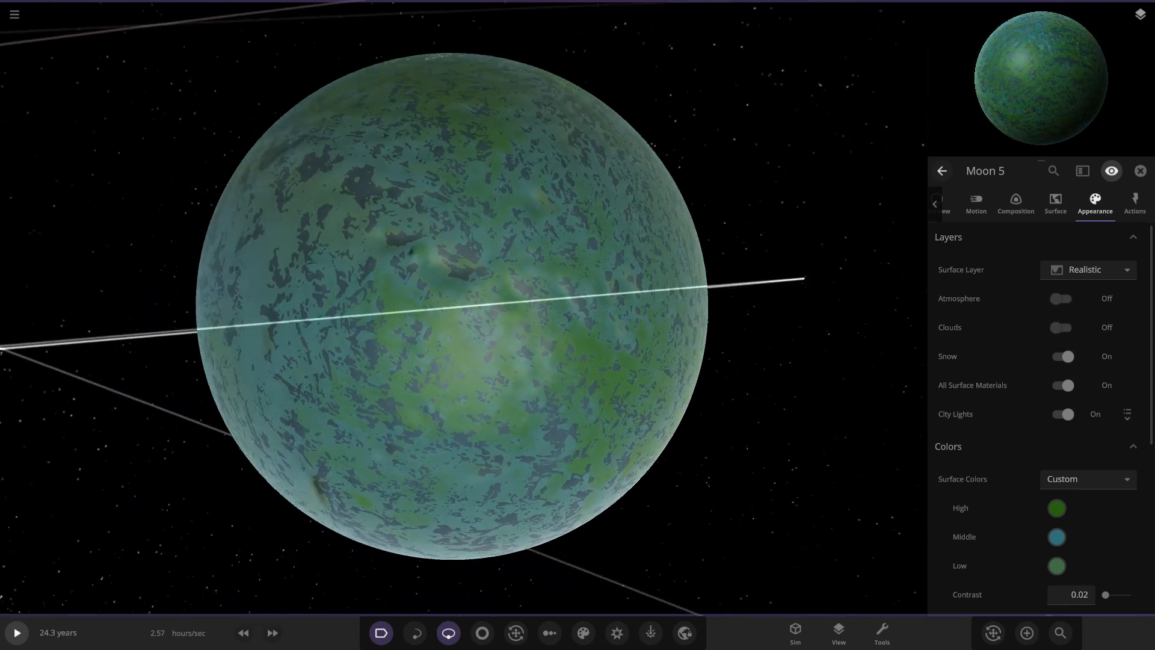
scroll("down", 3)
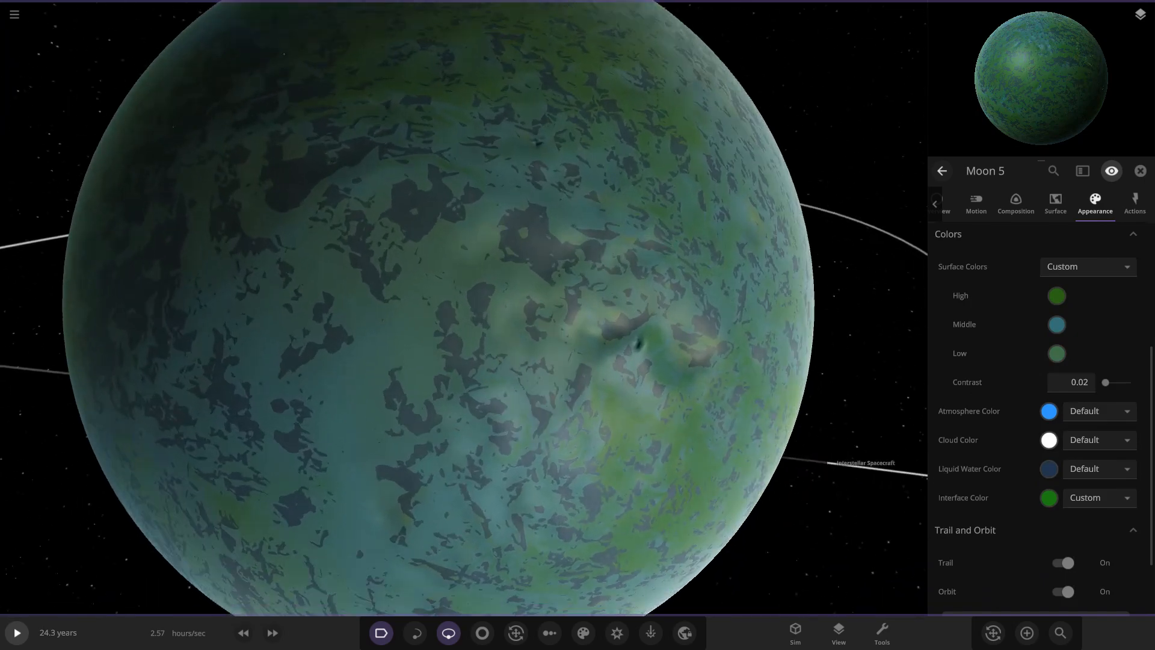
scroll("down", 3)
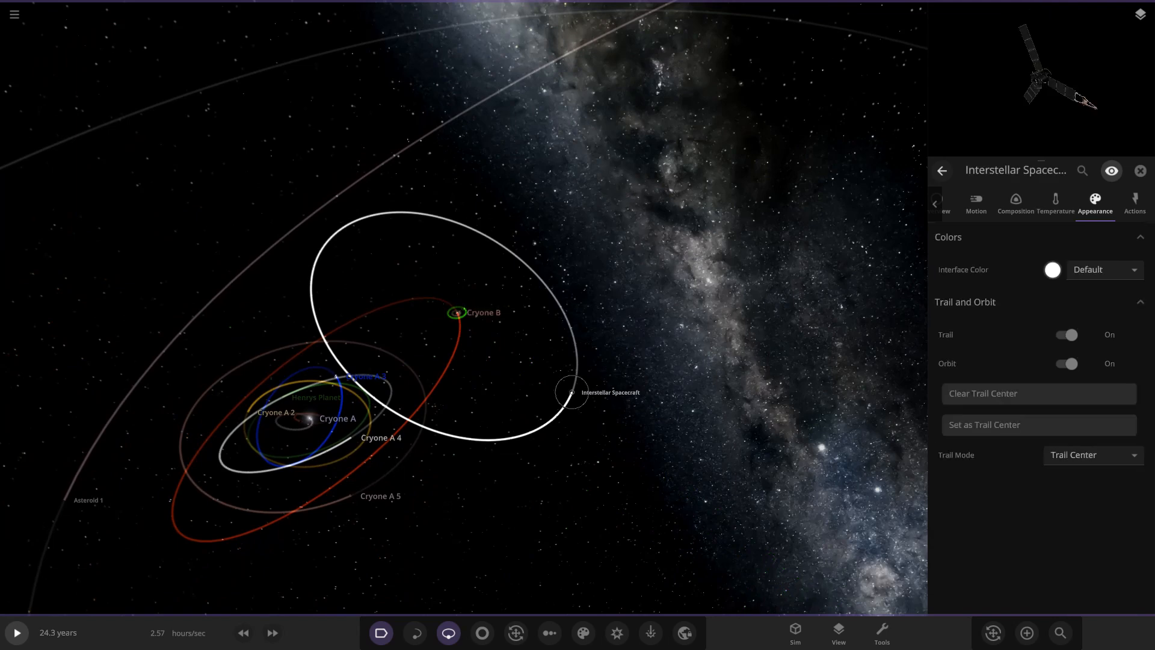
Switch inspection from the Interstellar Spacecraft to Cryone A 5, then Henrys Planet
left_click(350, 496)
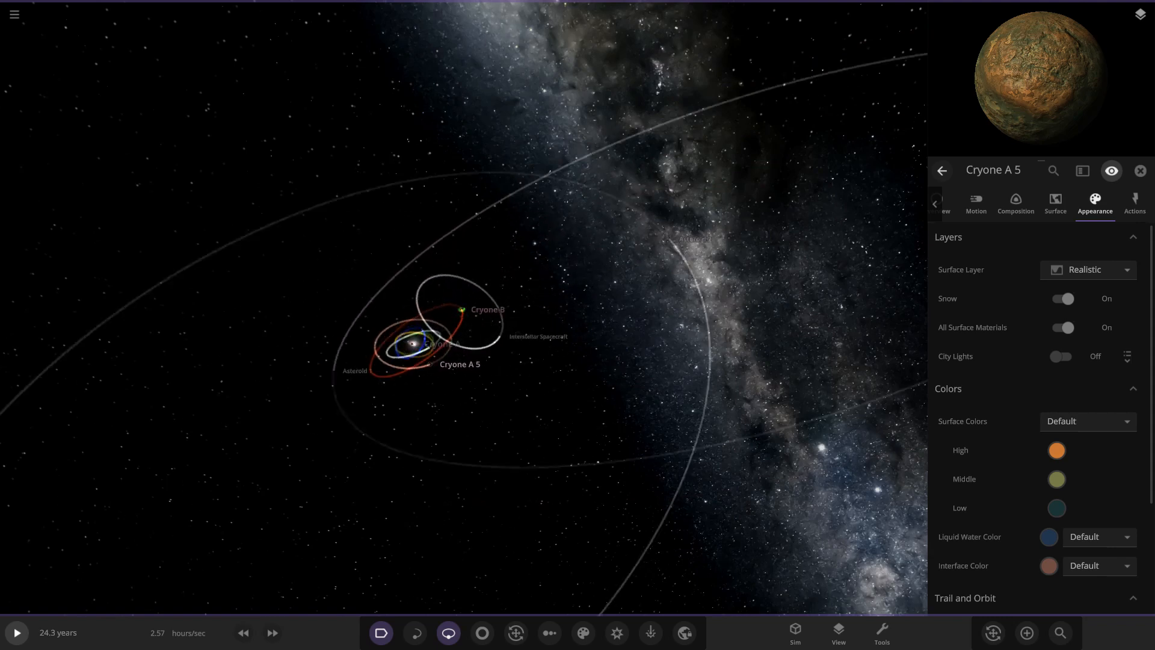
left_click(548, 633)
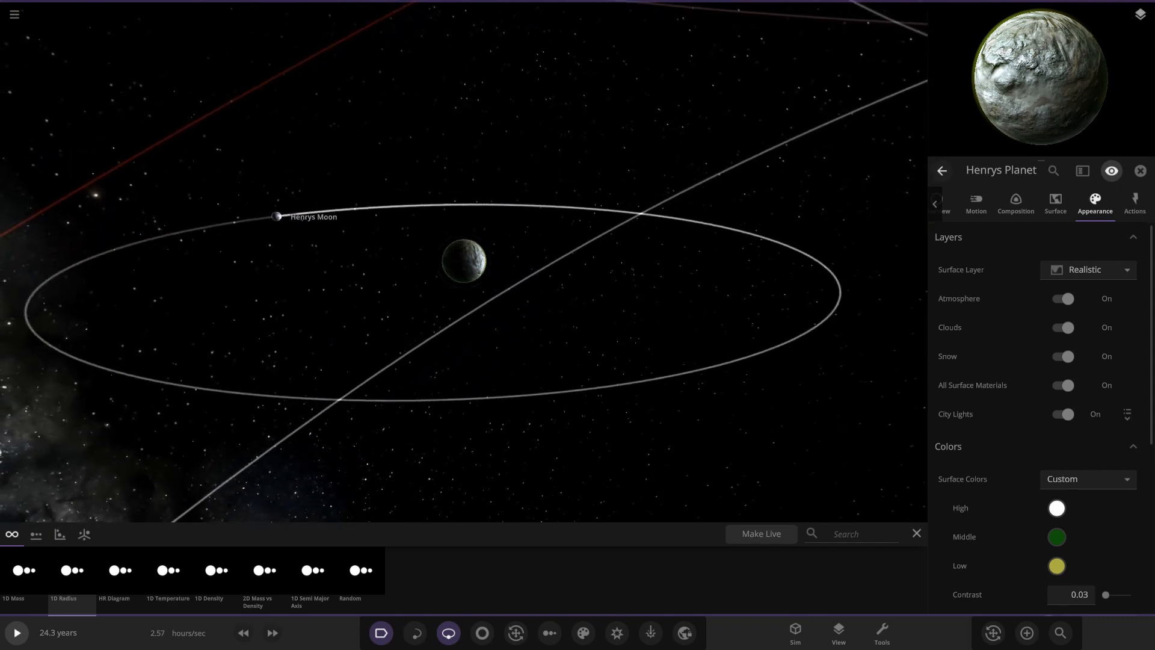
Close Henrys Planet's properties, leaving the graph chooser over the system view
left_click(463, 260)
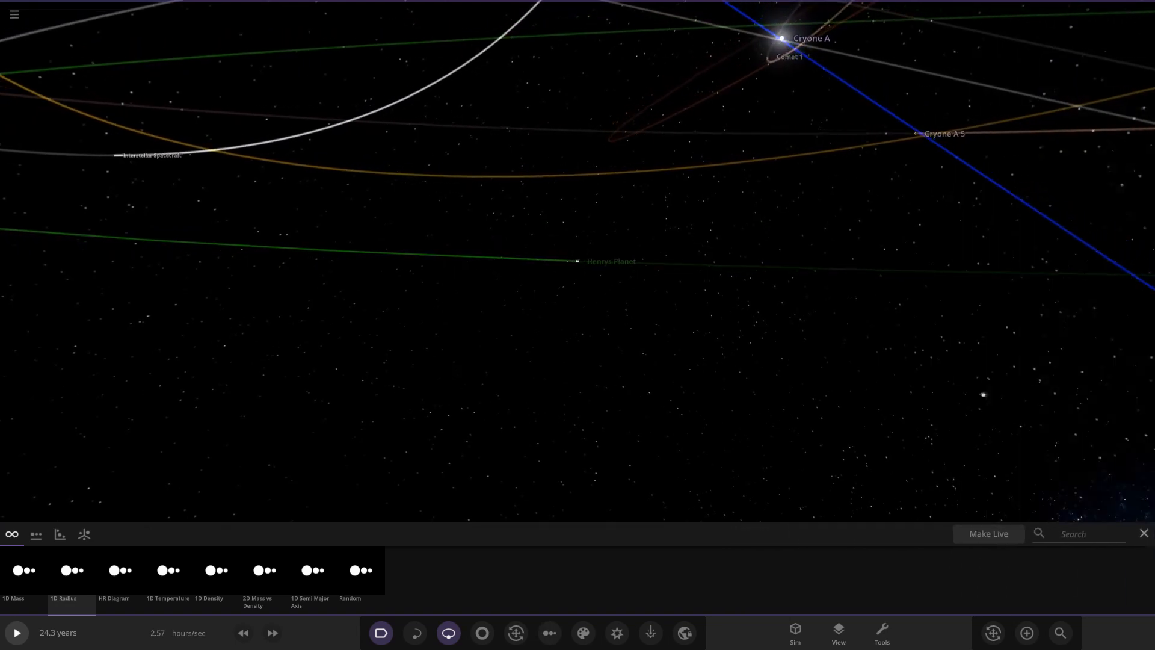
Start the Cryone System simulation and fast-forward it to several months per second
left_click(780, 36)
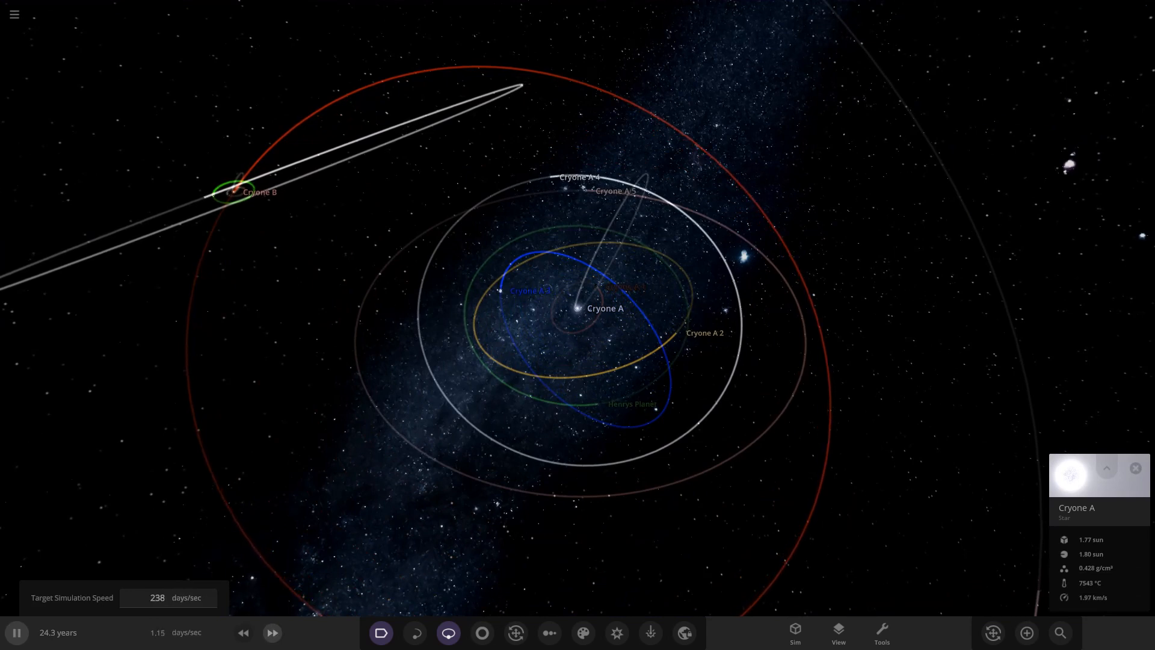
left_click(272, 633)
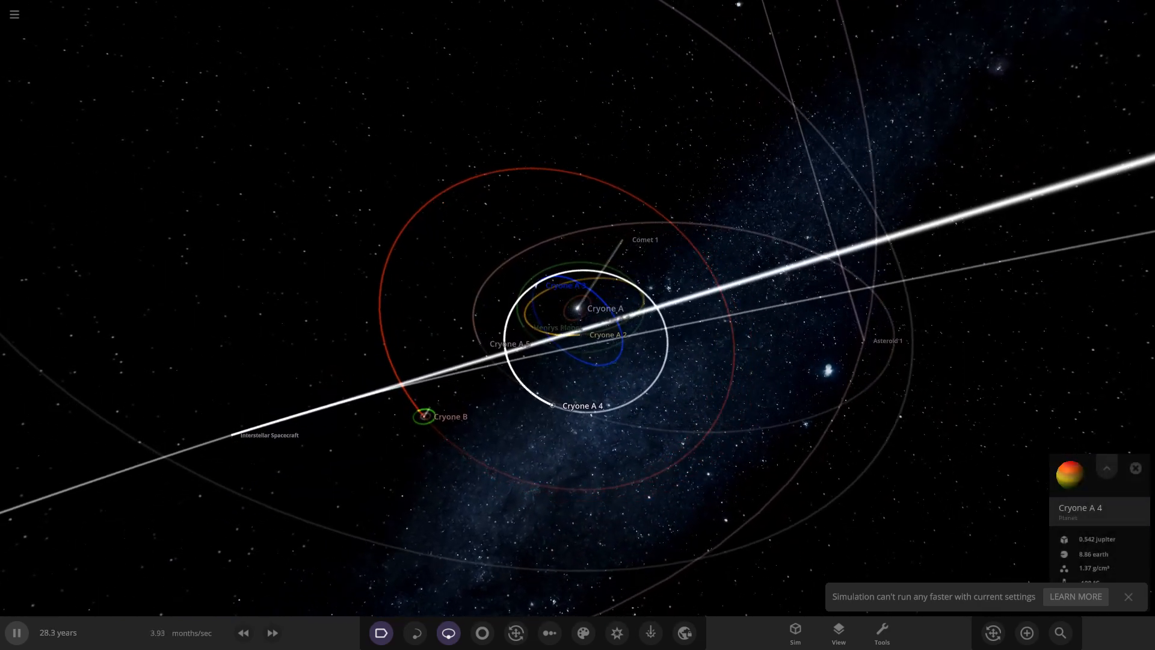
left_click(1059, 633)
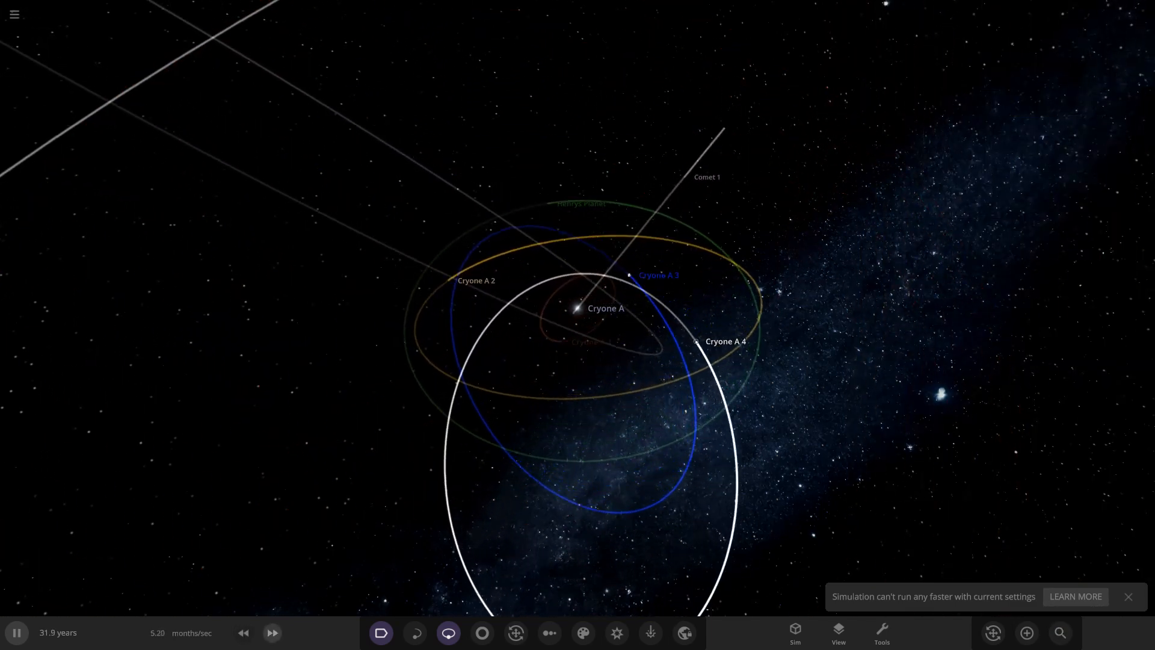
Dismiss the speed limit warning and raise the target speed to 2280 months per second
left_click(271, 632)
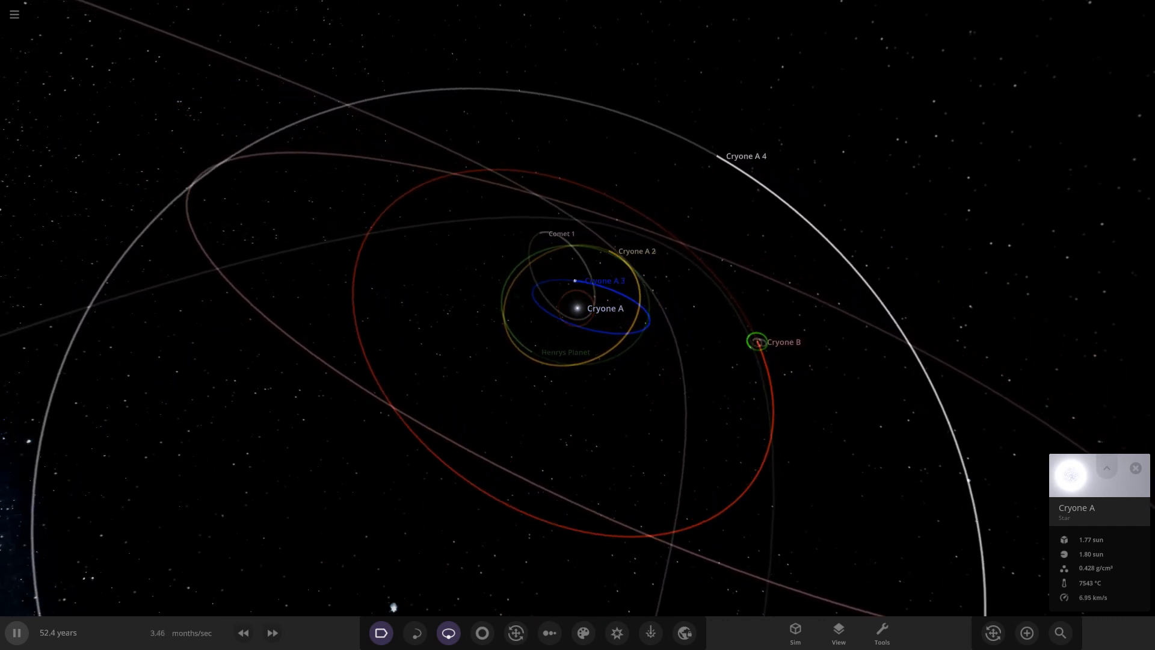
left_click(272, 633)
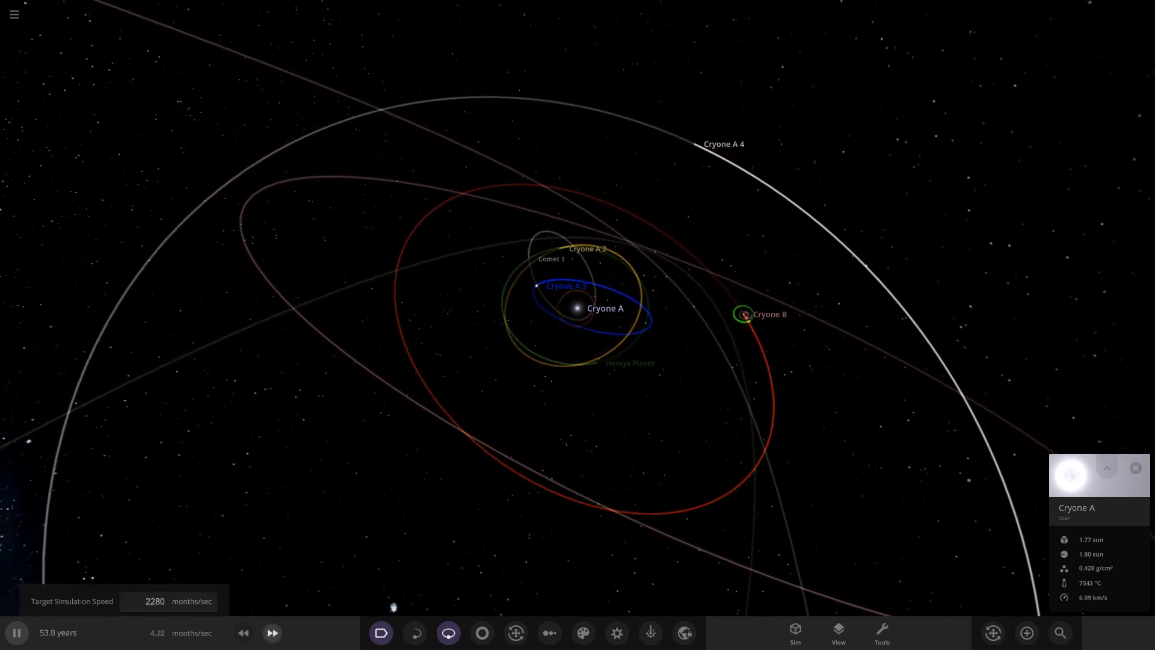